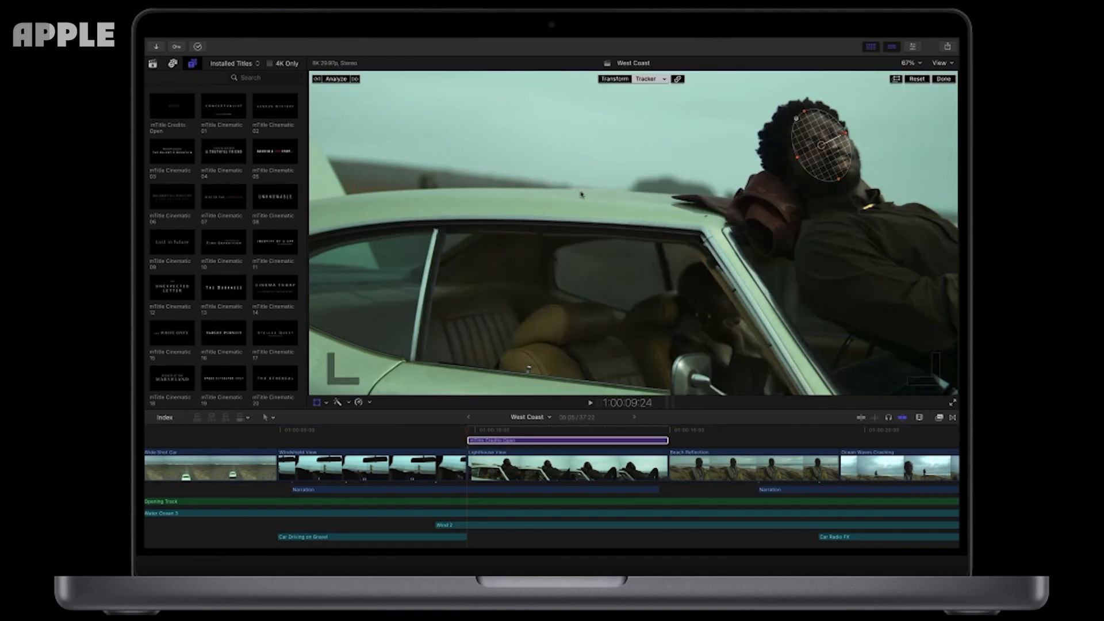
left_click(335, 78)
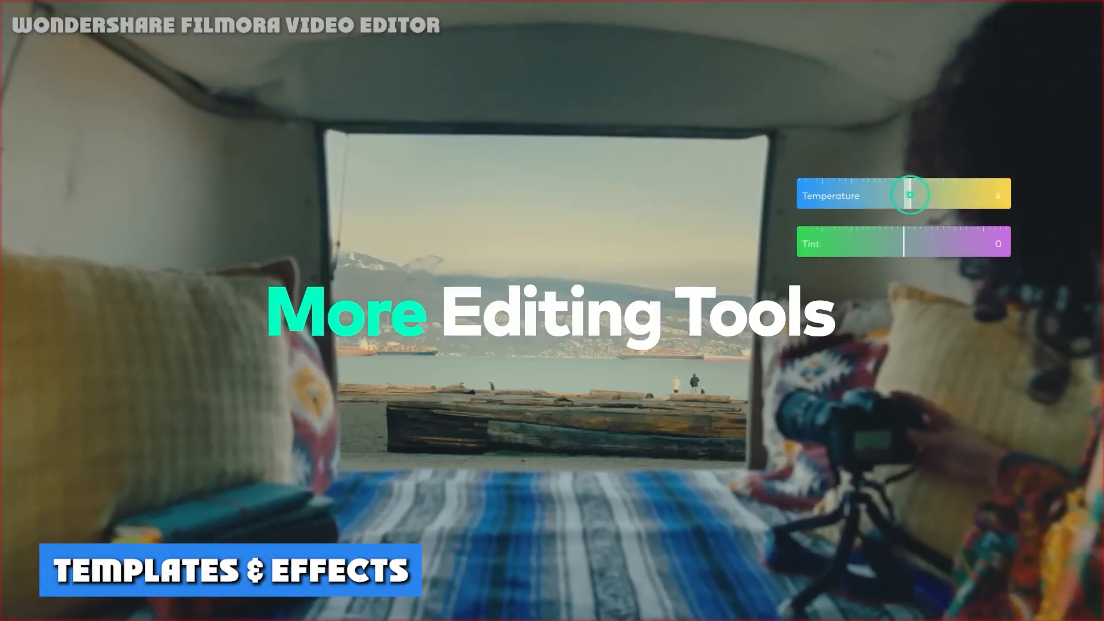
left_click_drag(908, 195, 926, 192)
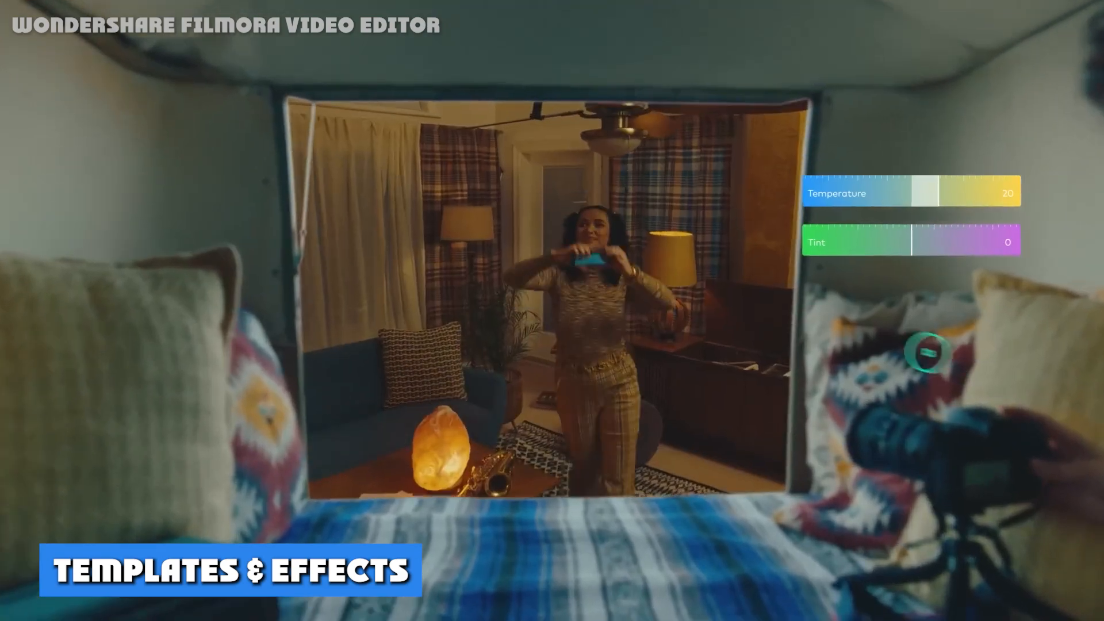